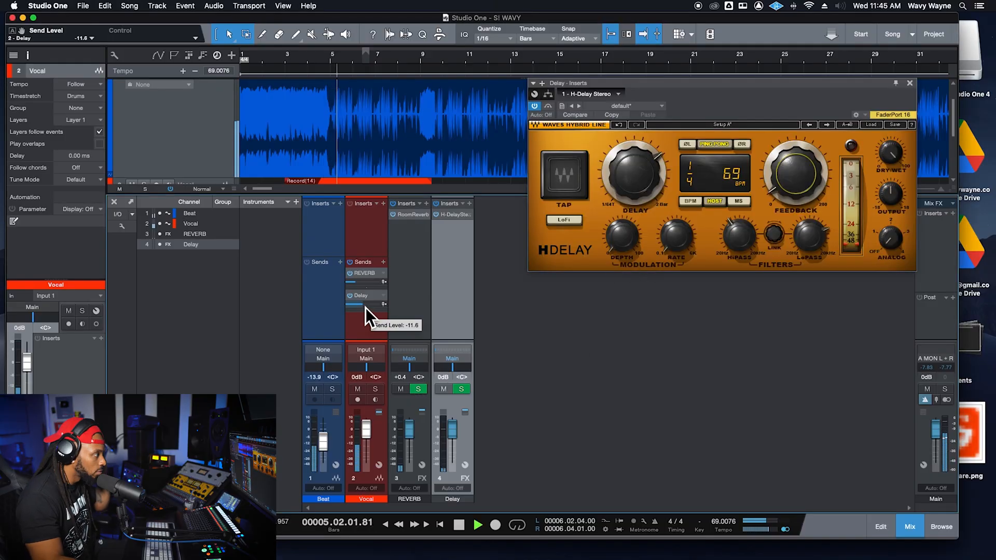
- Drag the Vocal channel's Delay send slider up from about -11.6 to about -8.2 dB
drag(346, 311, 356, 307)
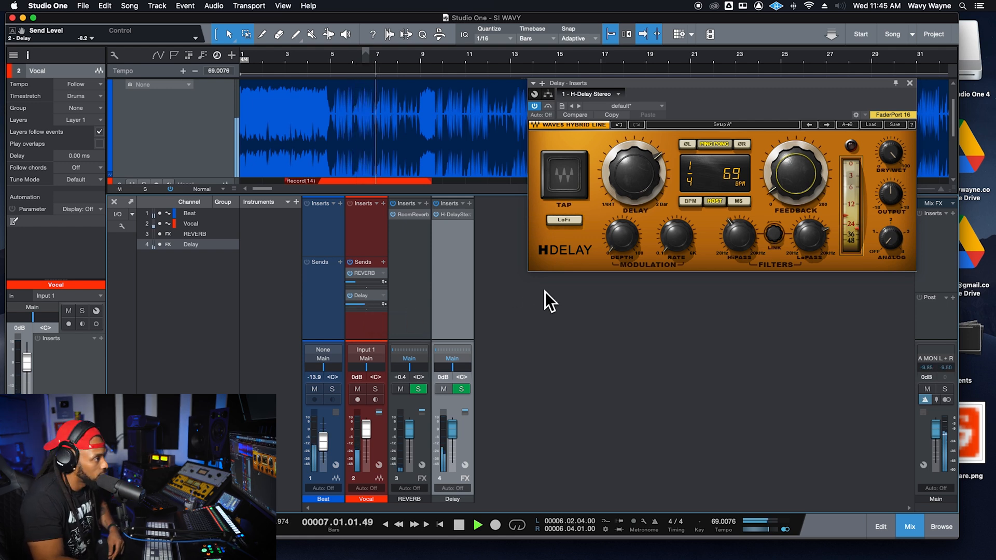
drag(796, 171, 790, 181)
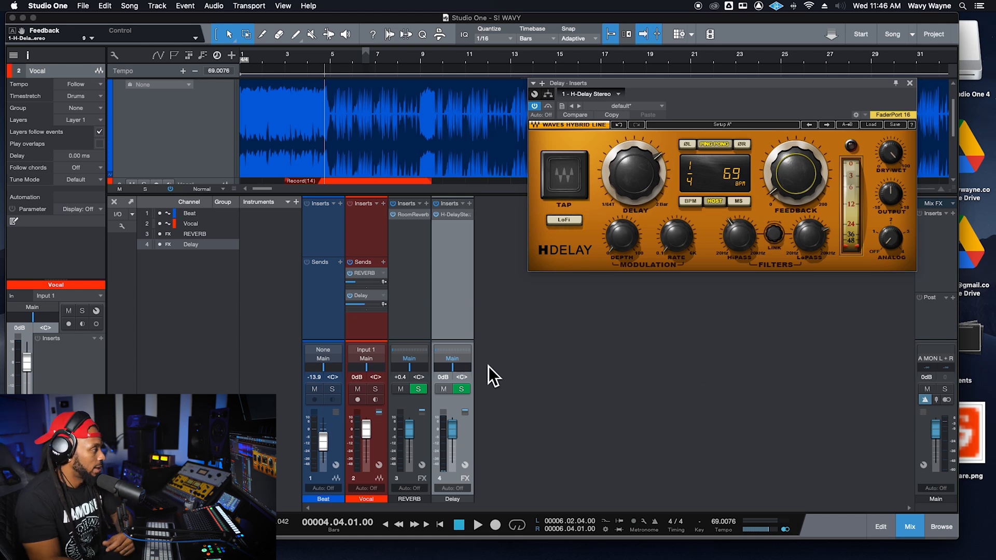
mouse_move(399, 462)
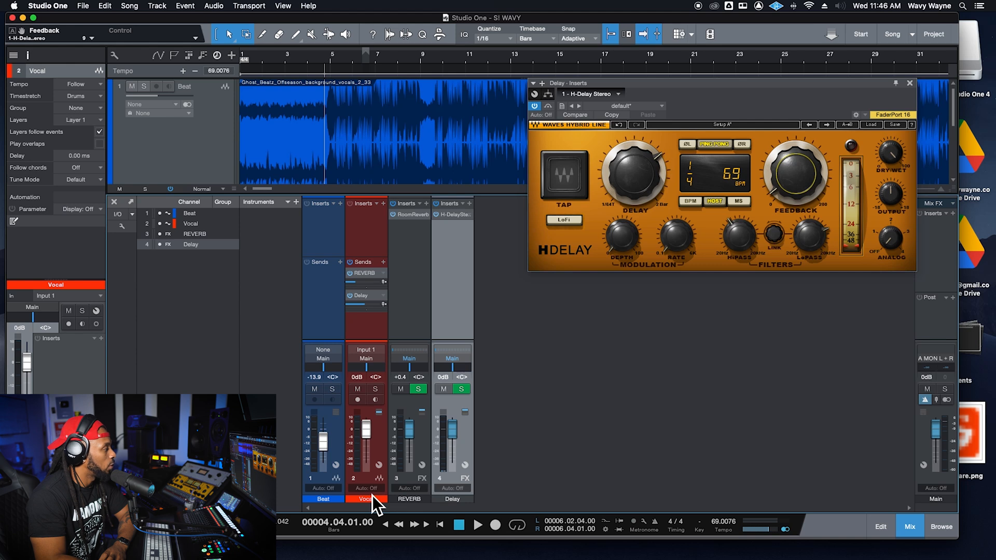
- Choose Touch from the Vocal channel's Auto mode menu at the bottom of the mixer strip
click(366, 487)
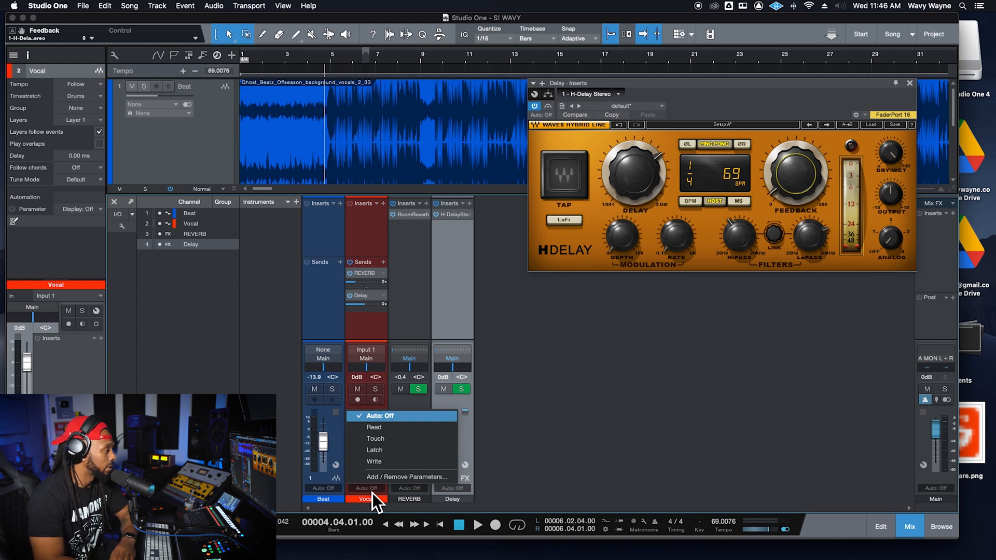
mouse_move(403, 427)
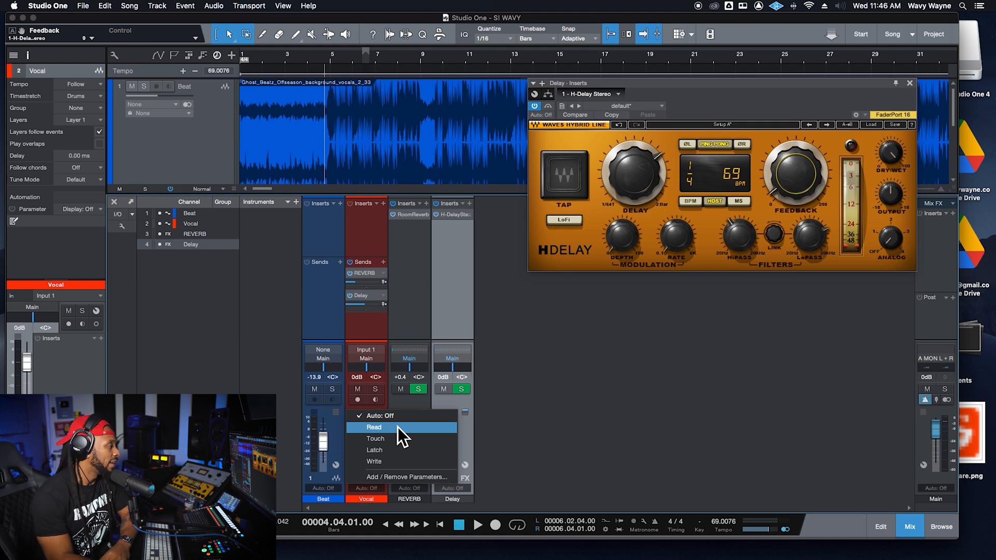
click(376, 438)
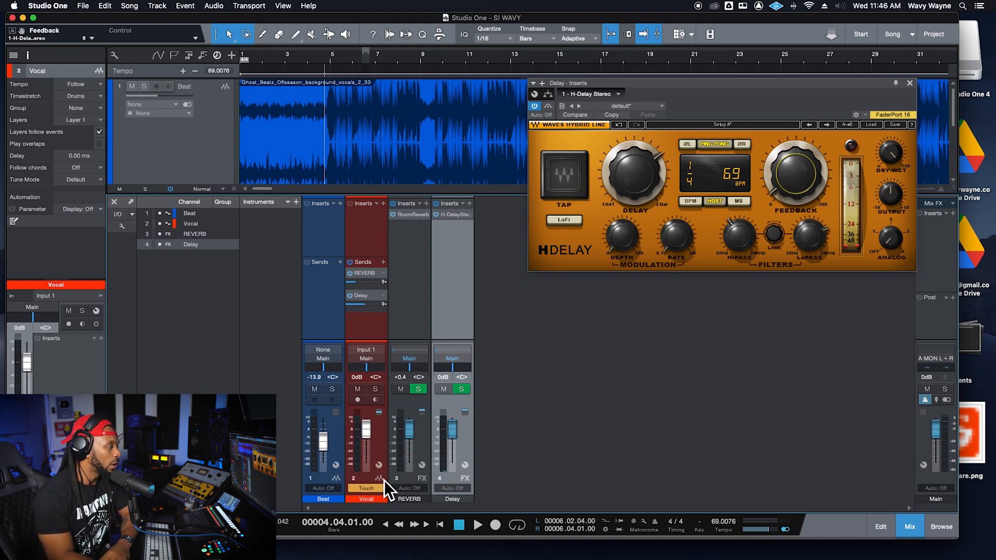
click(365, 487)
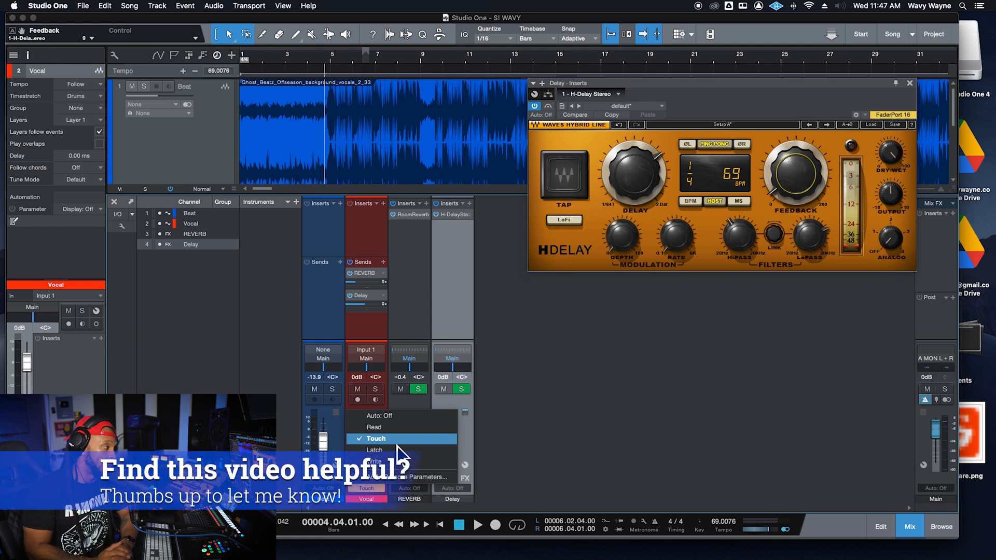
mouse_move(375, 450)
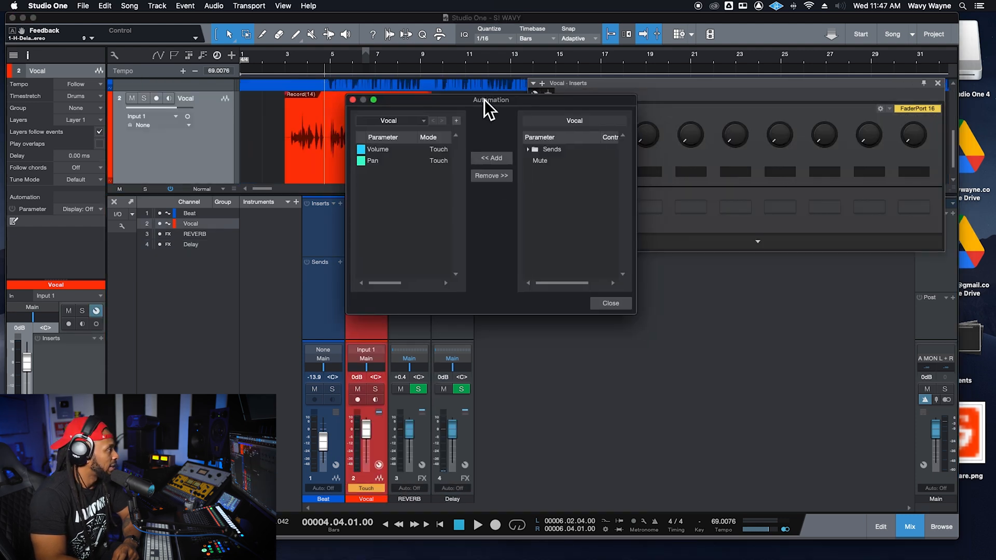
mouse_move(447, 165)
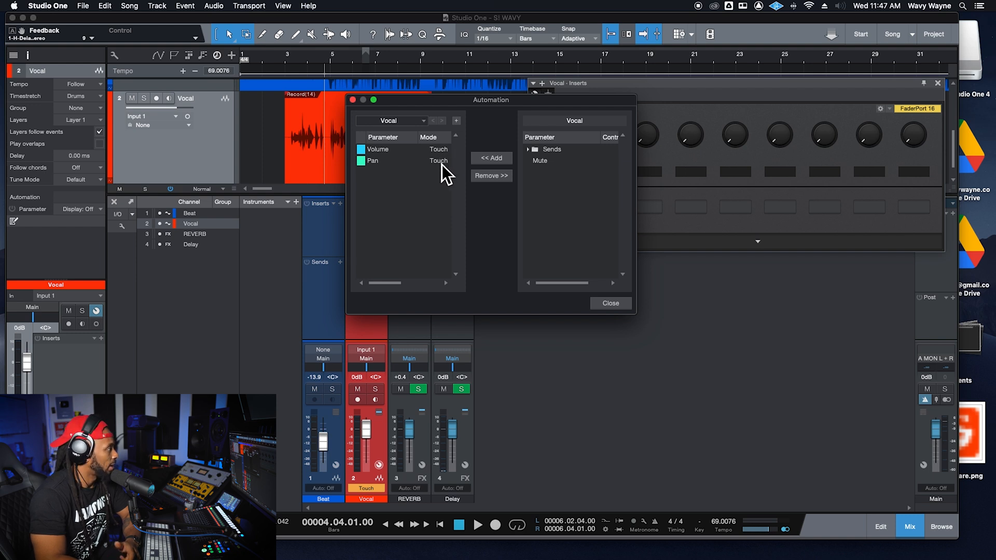
mouse_move(416, 162)
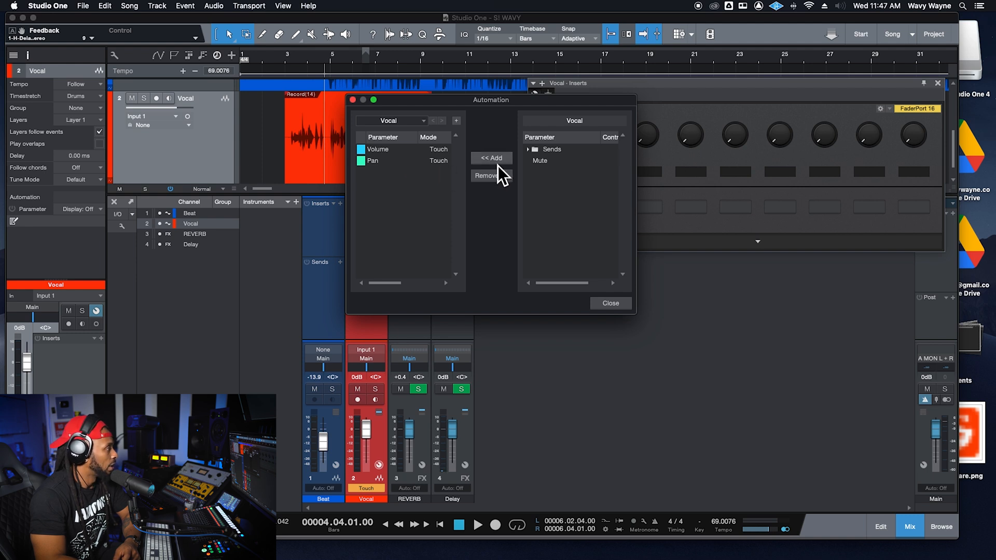
- Expand Sends > 2 - Delay, add its Send Level to the automated parameters and select it
click(527, 150)
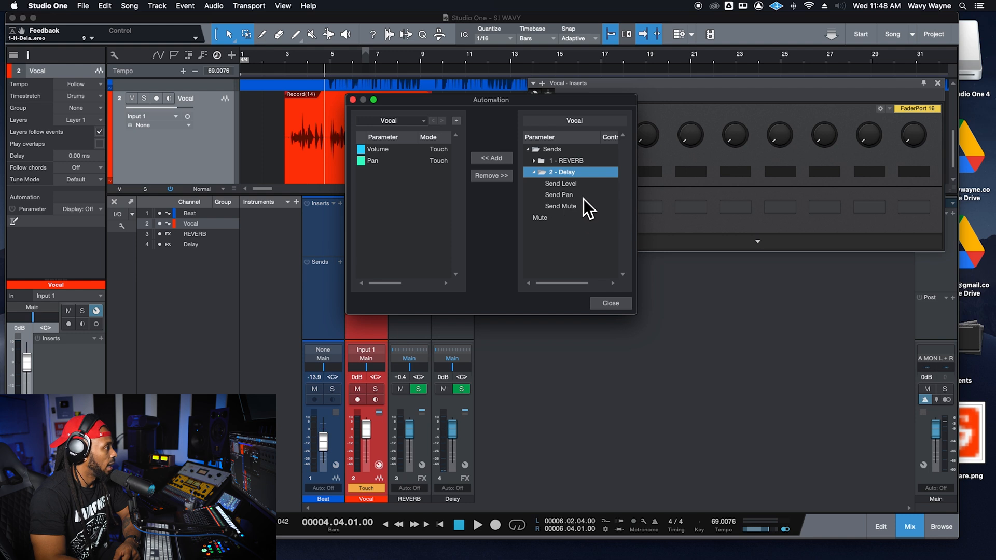
click(559, 183)
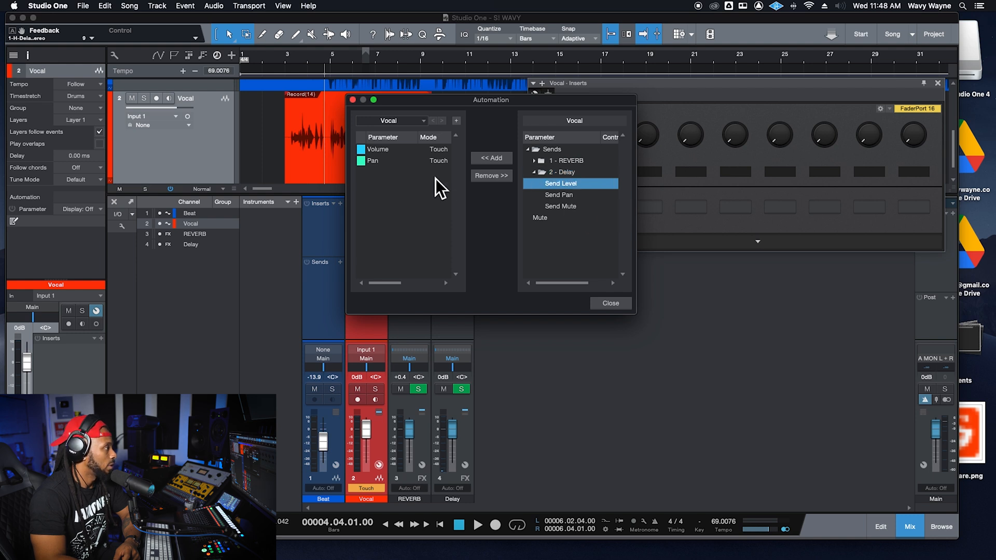
click(492, 158)
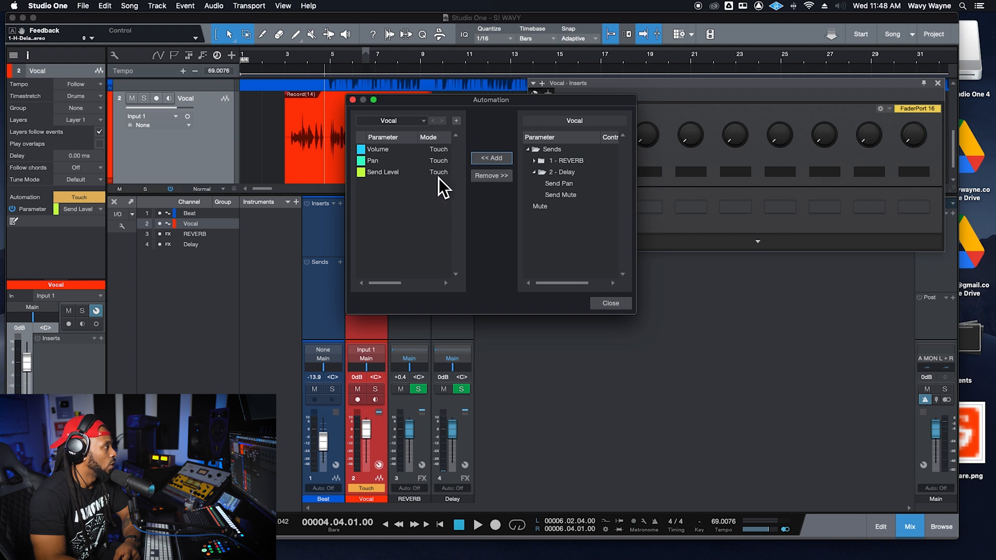
mouse_move(441, 187)
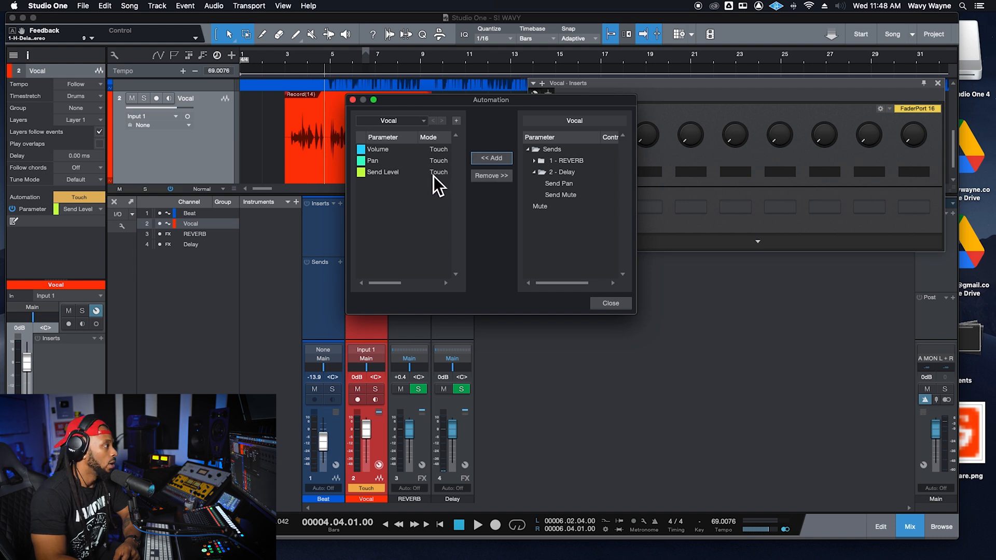
click(438, 172)
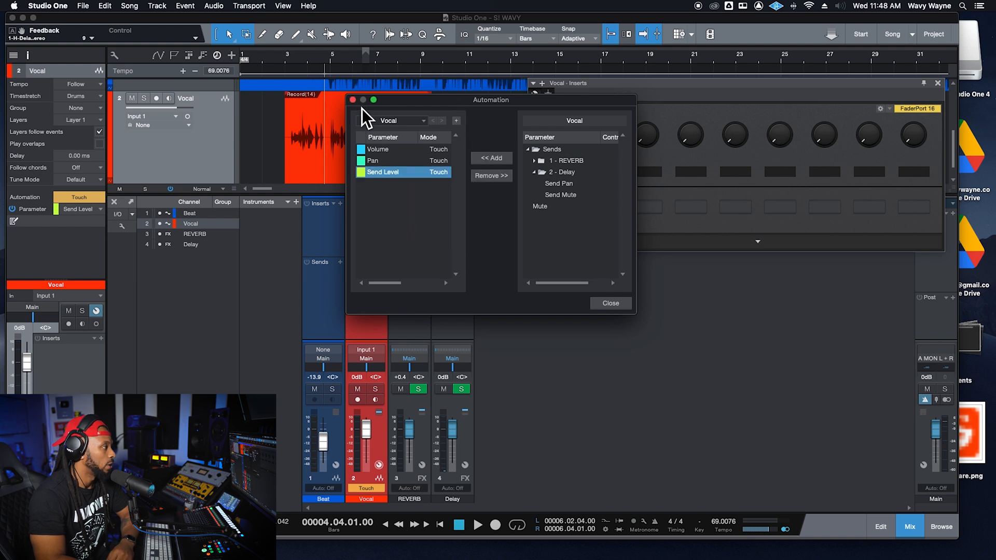
mouse_move(395, 106)
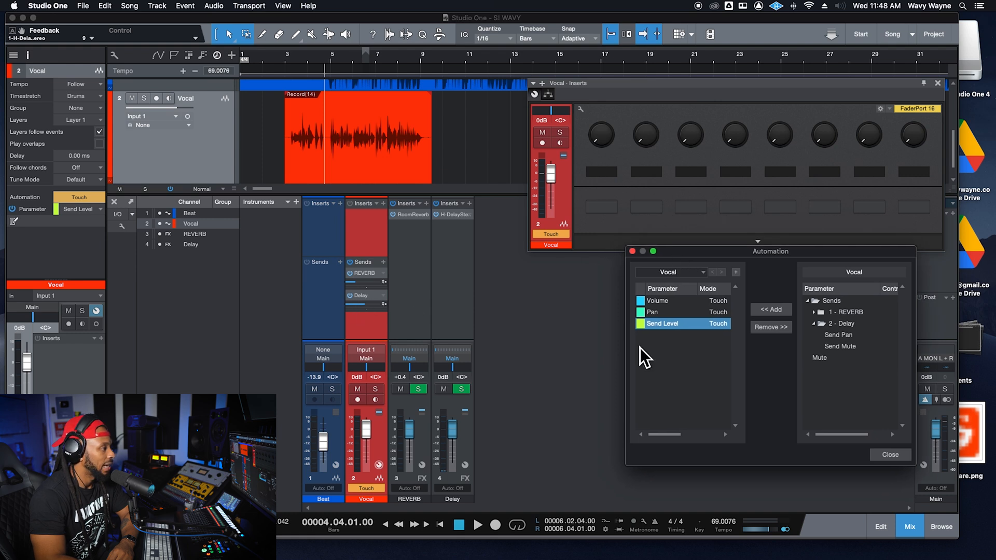
mouse_move(845, 356)
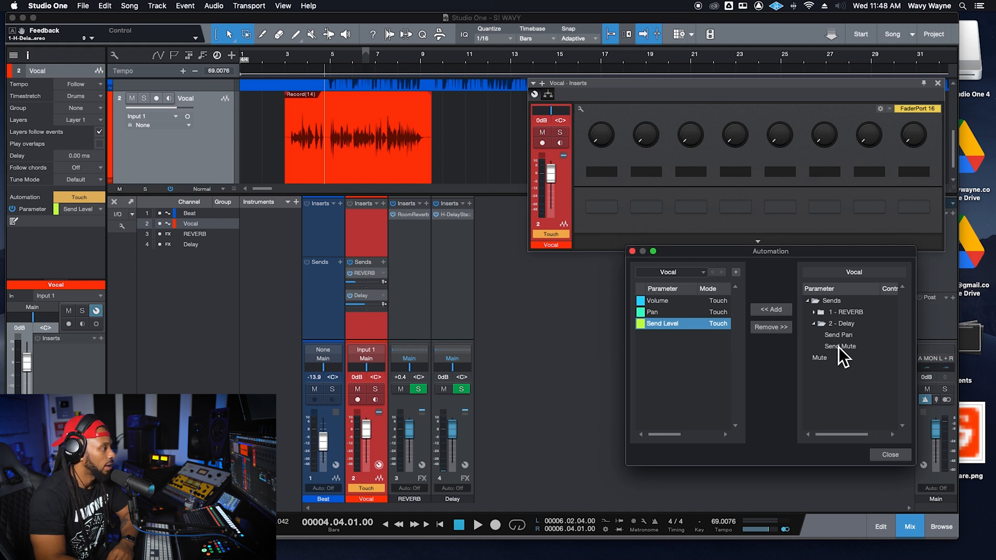
mouse_move(848, 327)
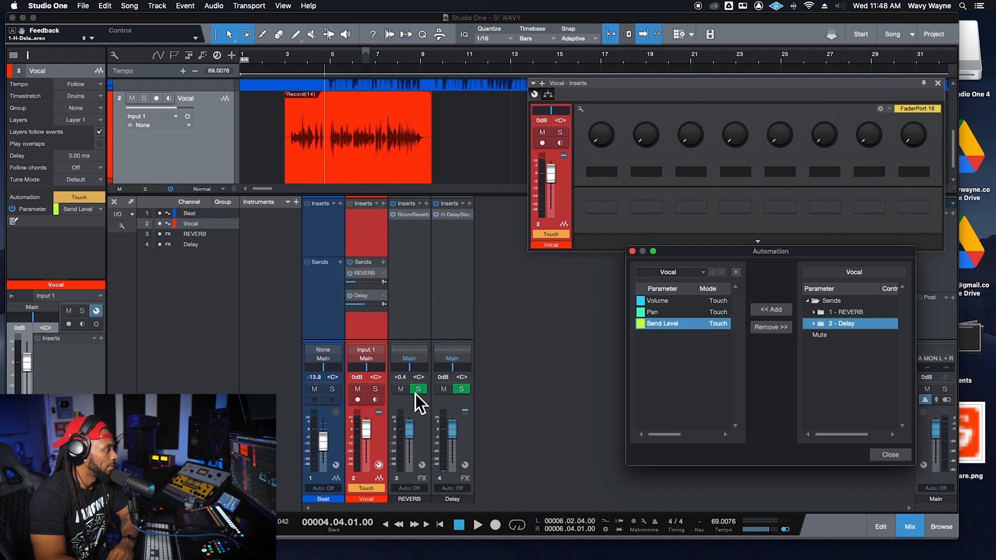
- Close the Automation window, returning to the mixer
click(889, 455)
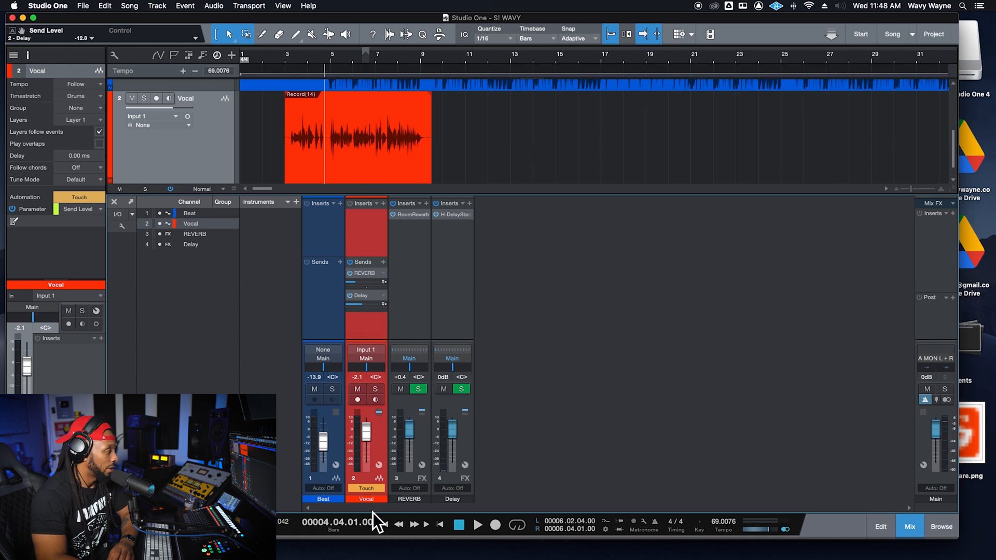
mouse_move(339, 302)
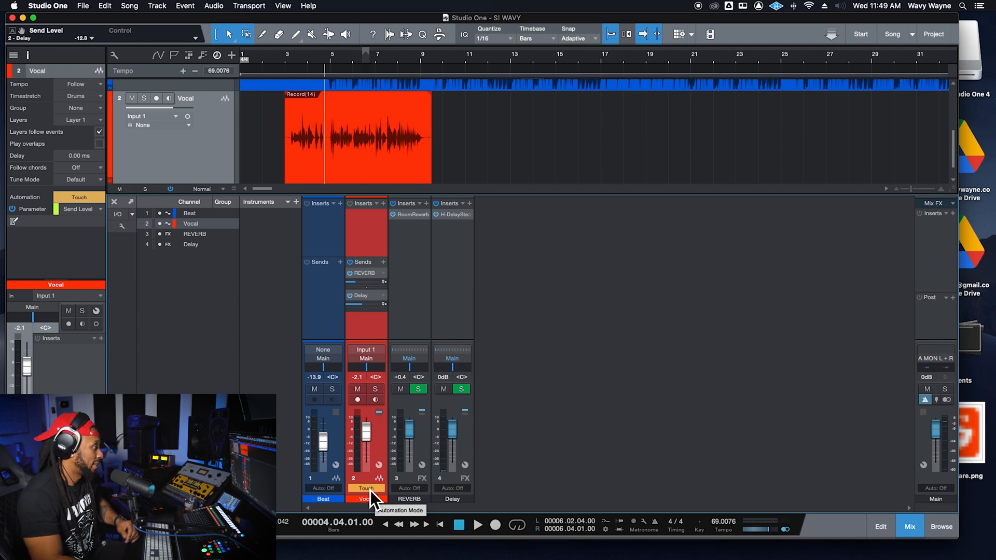
mouse_move(391, 321)
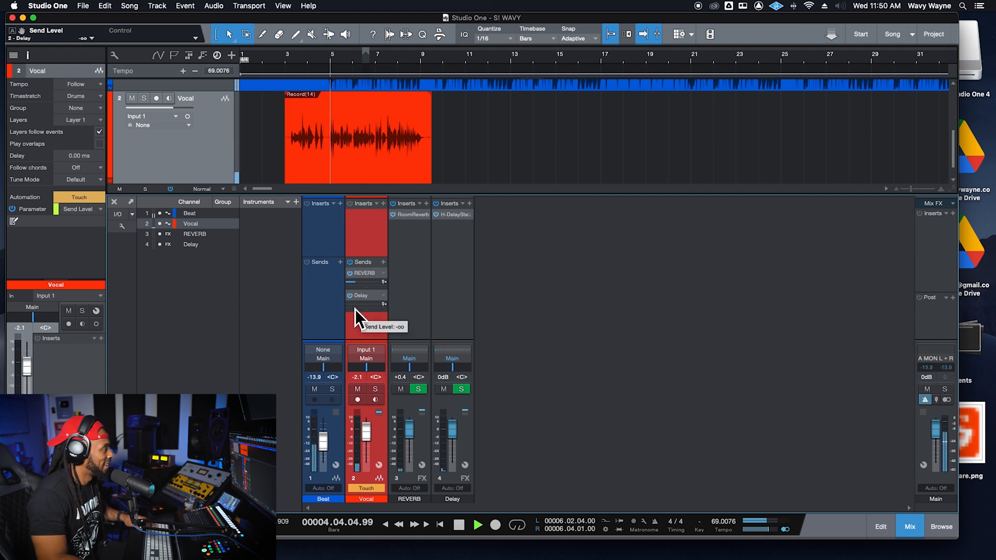
- Ride the Delay send slider up and down during playback to write Touch automation, ending near -12.8
drag(348, 311, 356, 304)
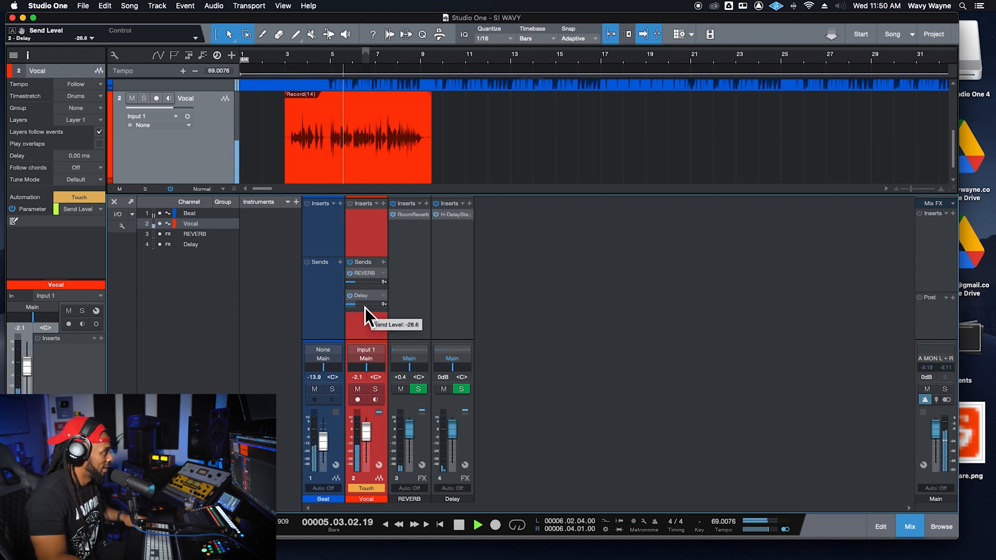
drag(365, 308, 365, 317)
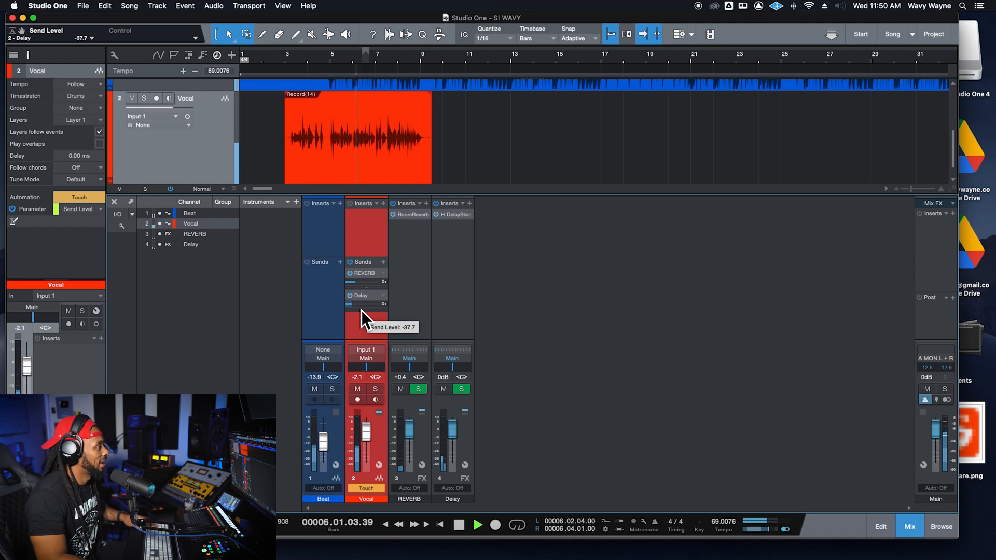
drag(351, 305, 385, 304)
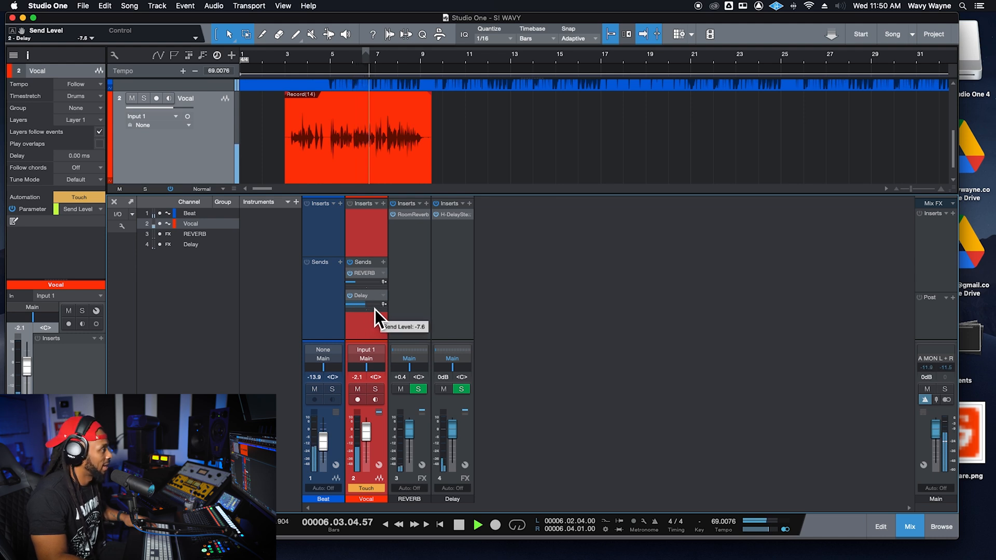
drag(359, 304, 367, 324)
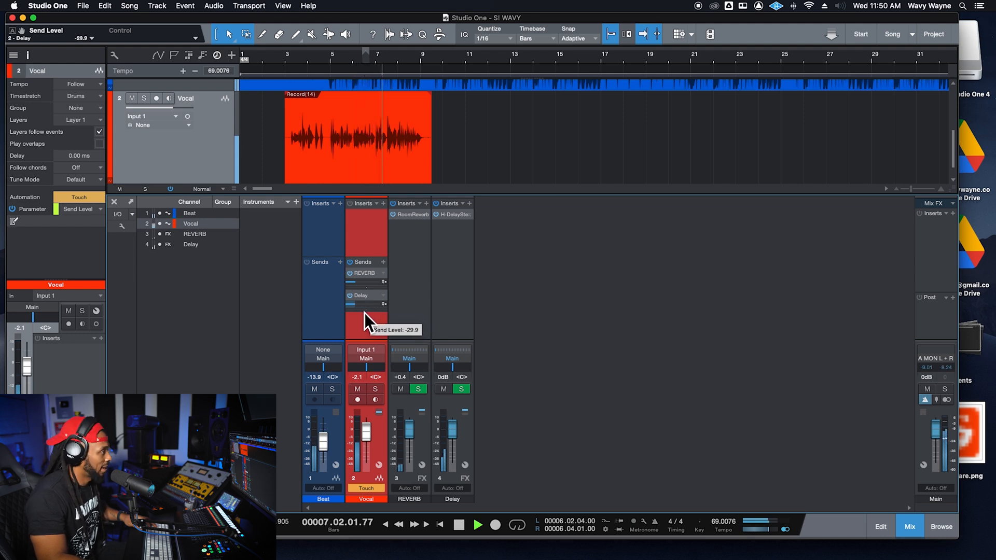
drag(368, 321, 369, 311)
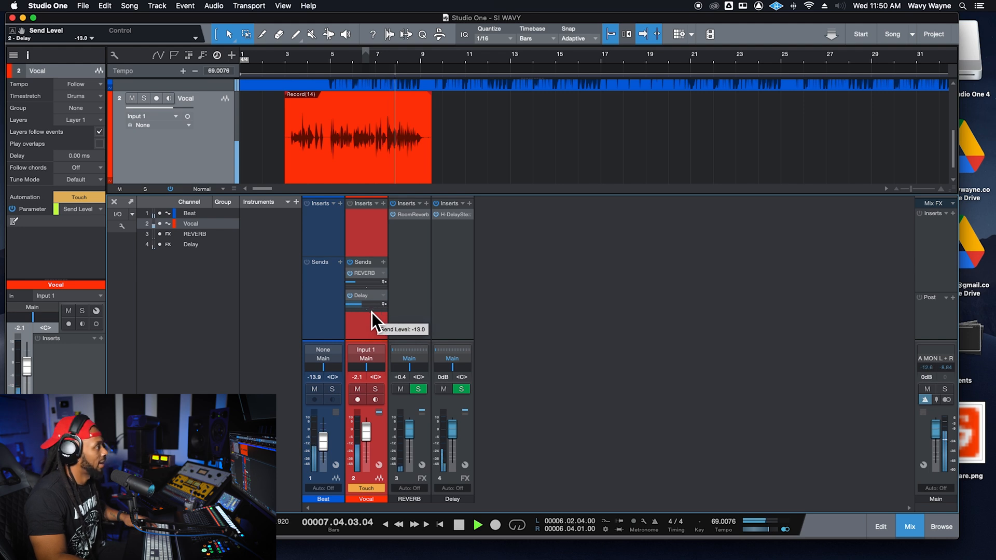
drag(365, 303, 365, 321)
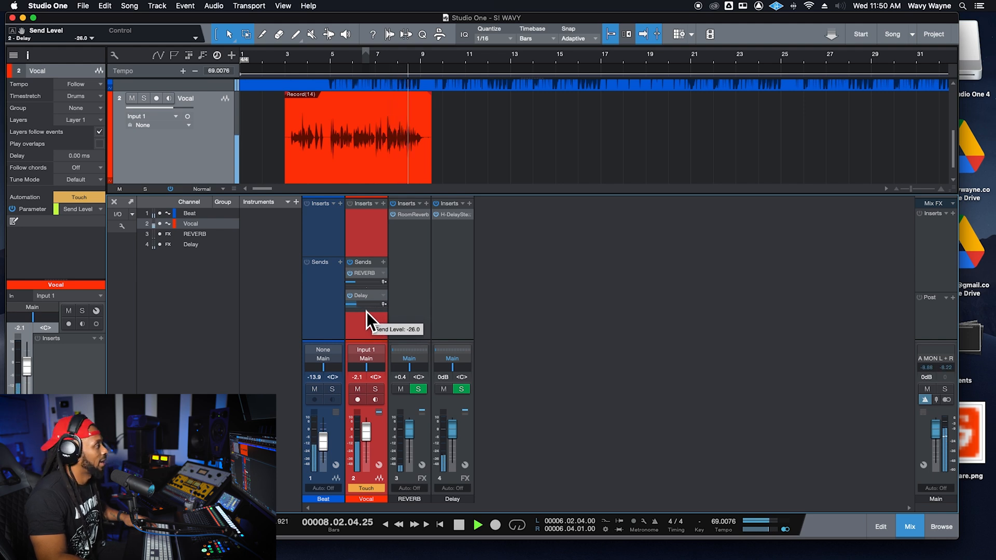
drag(365, 315, 365, 308)
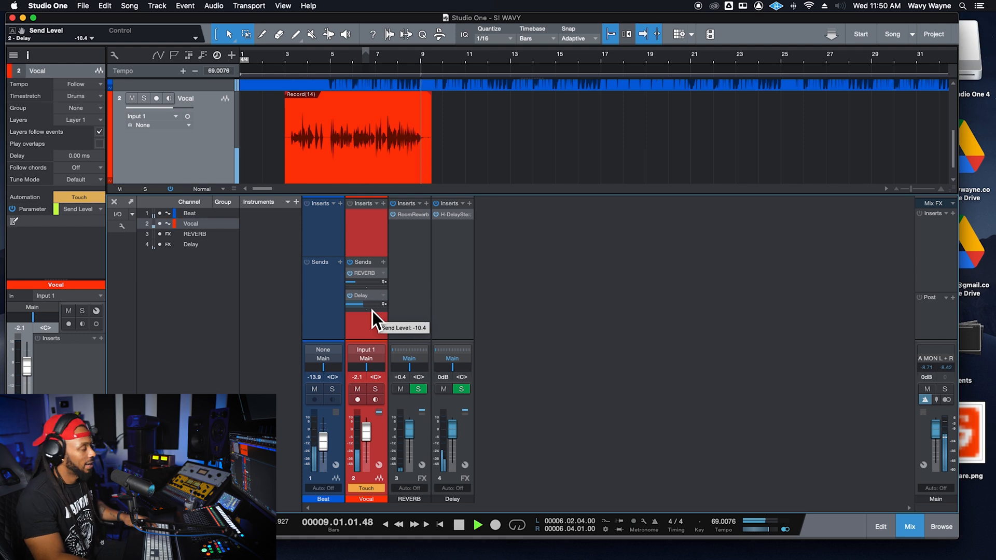
drag(359, 305, 362, 317)
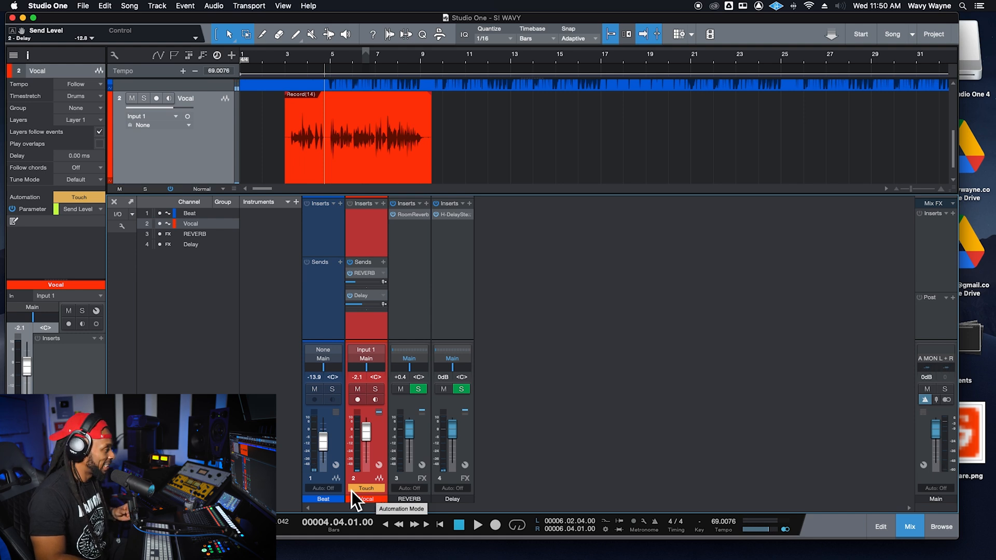
- Switch the Vocal channel's automation mode from Touch to Read
click(367, 487)
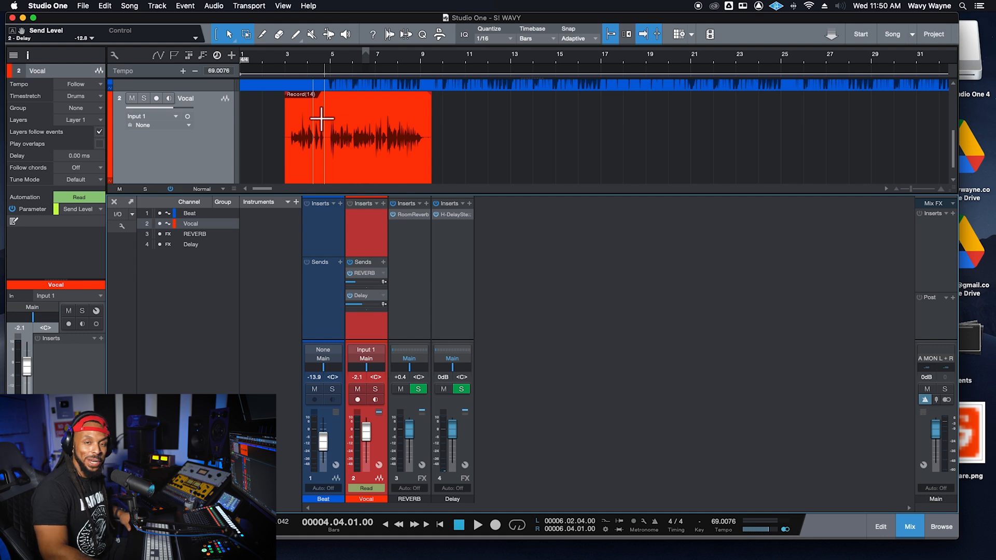
mouse_move(533, 312)
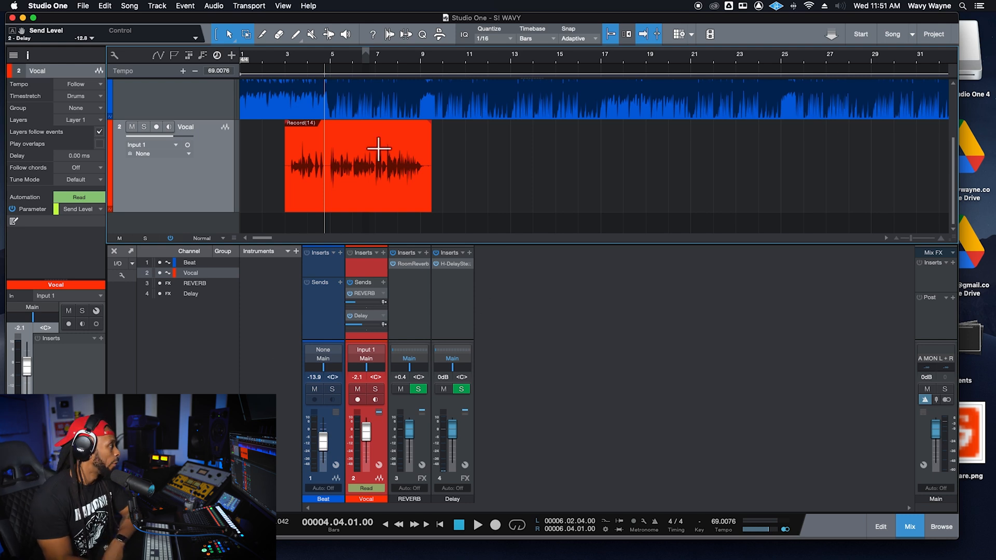
mouse_move(212, 176)
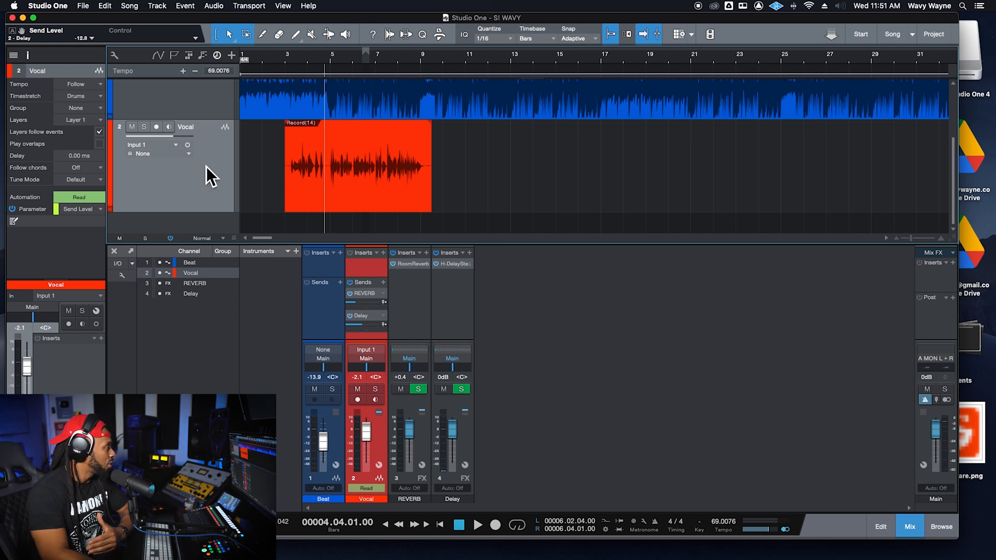
- Show automation on the Vocal track and choose the 'Send Level - Vocal - Sends - 2 - Delay' envelope
right_click(209, 175)
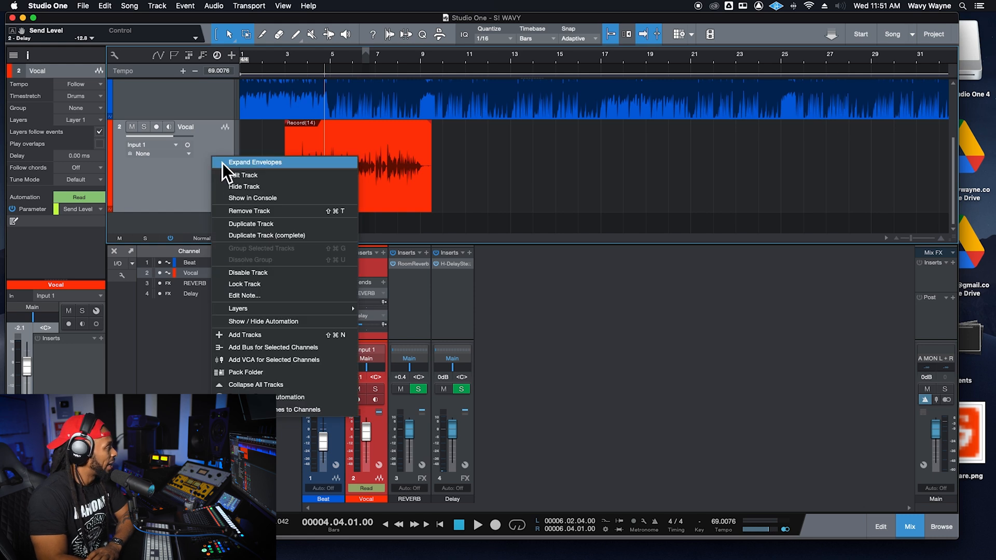
mouse_move(272, 337)
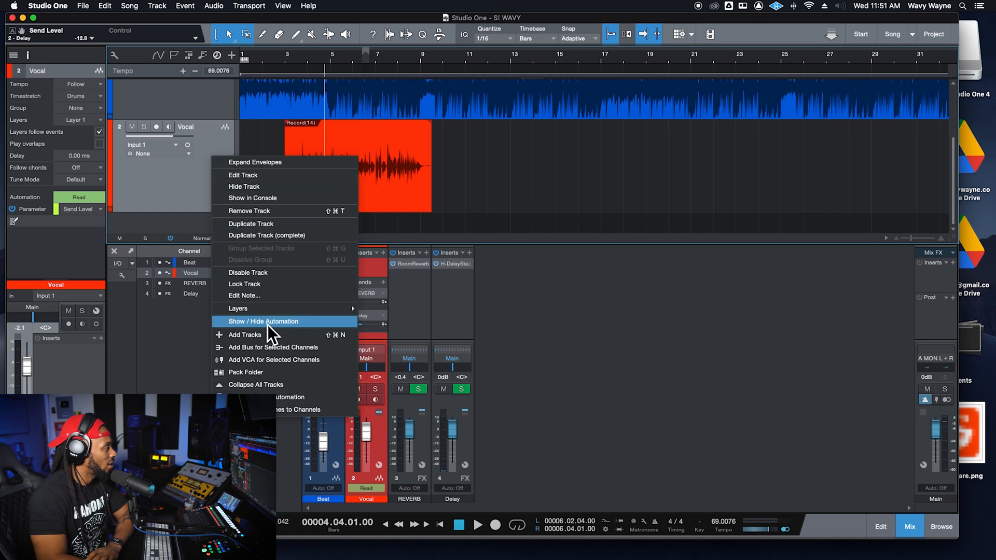
click(263, 321)
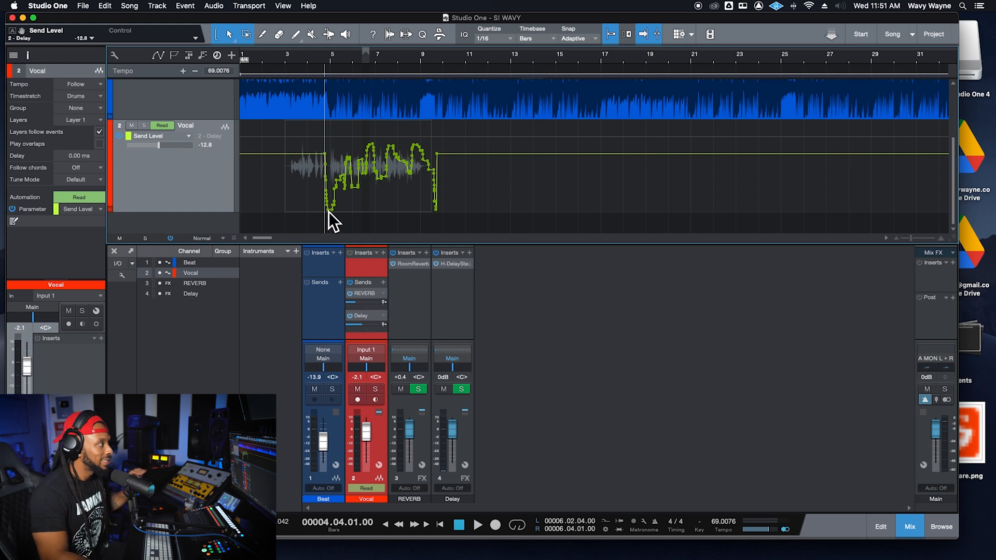
click(161, 136)
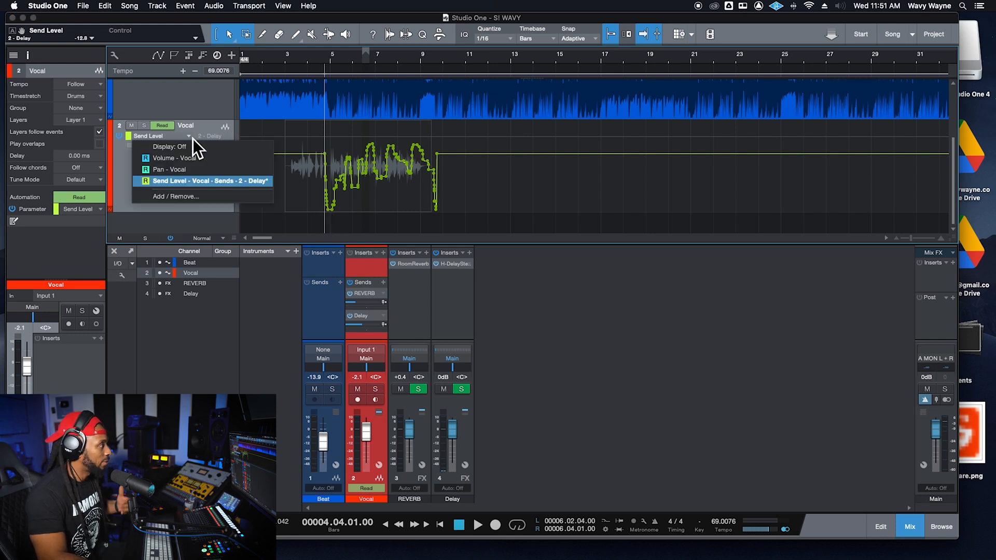
click(209, 180)
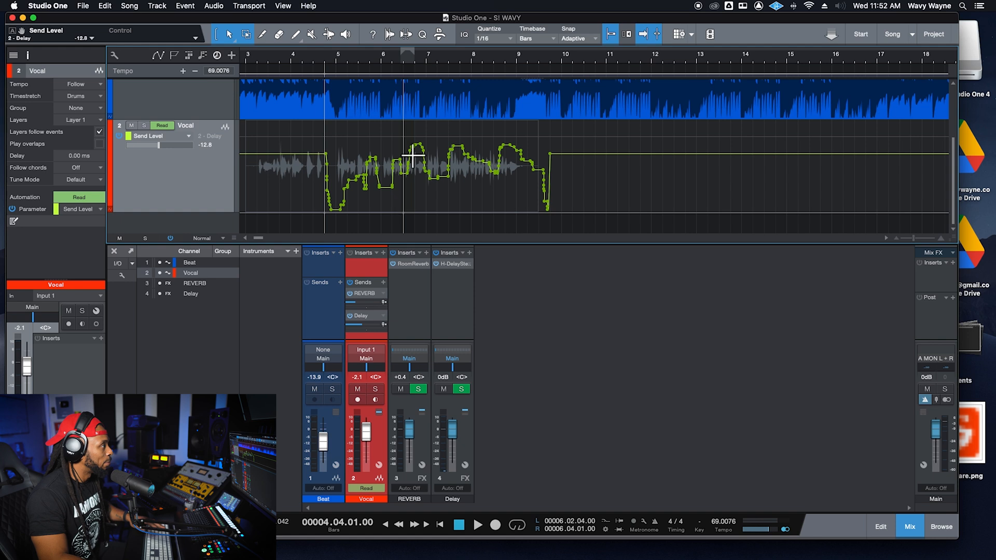
- Redraw the envelope around bars 6–7 with the Paint tool, play from bar 4, then return to the Arrow tool
click(295, 34)
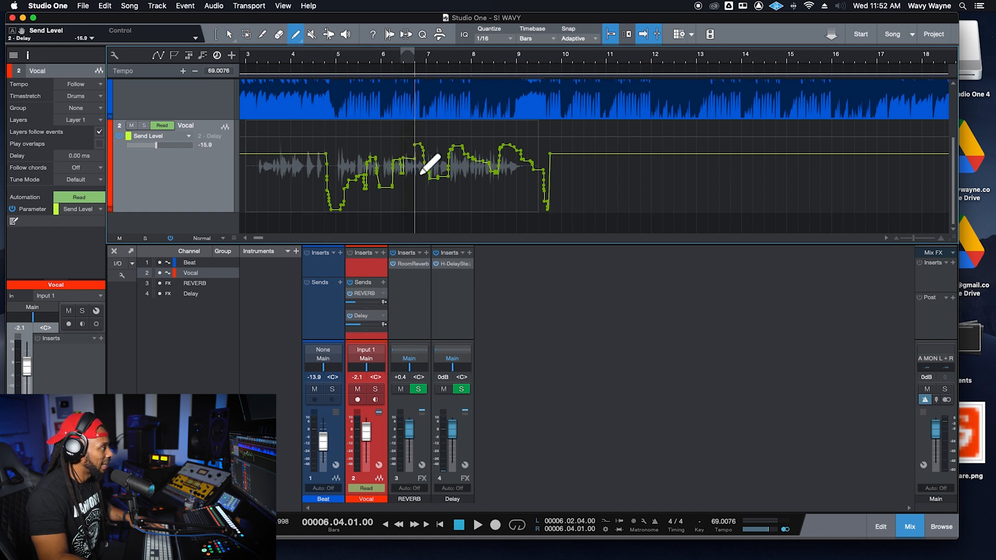
drag(432, 168, 397, 165)
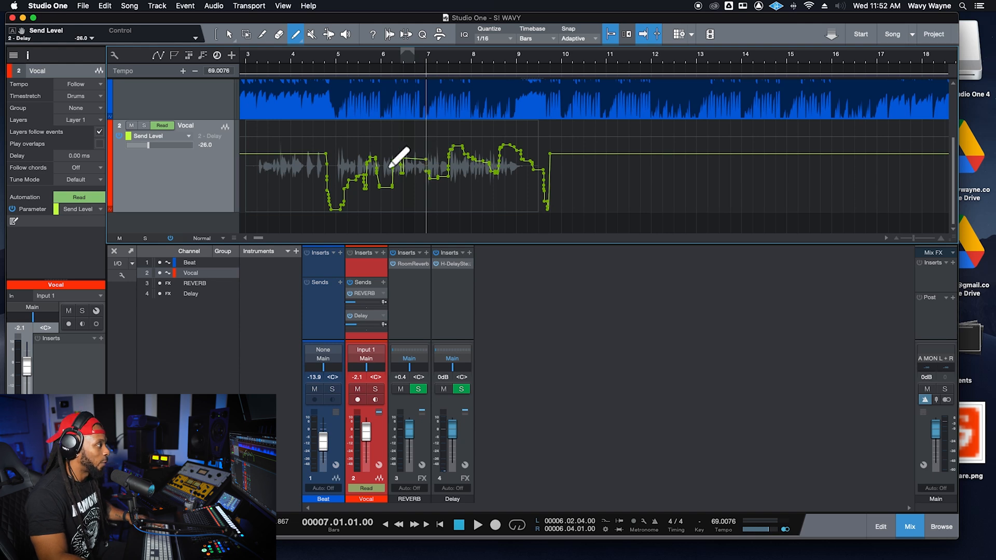
drag(400, 158, 382, 158)
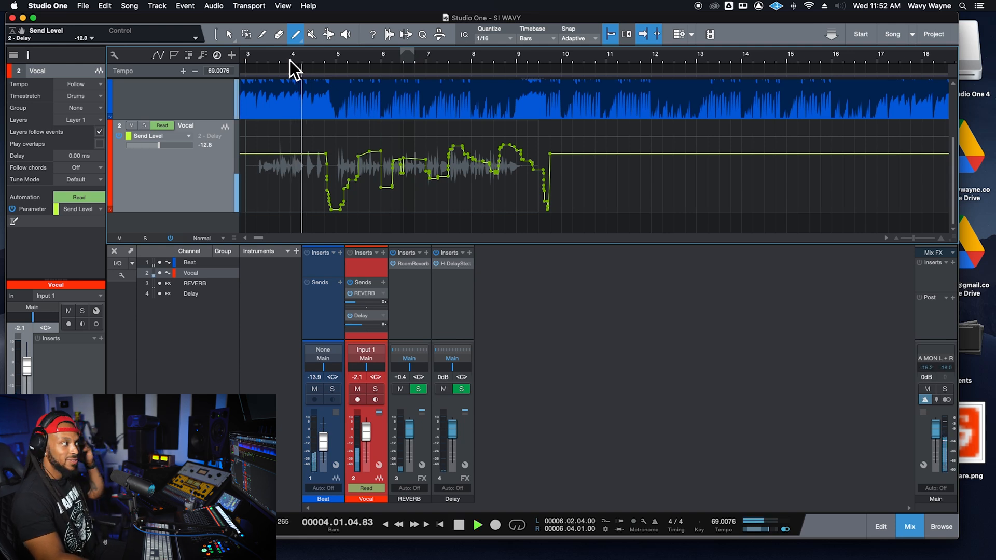
drag(178, 145, 130, 144)
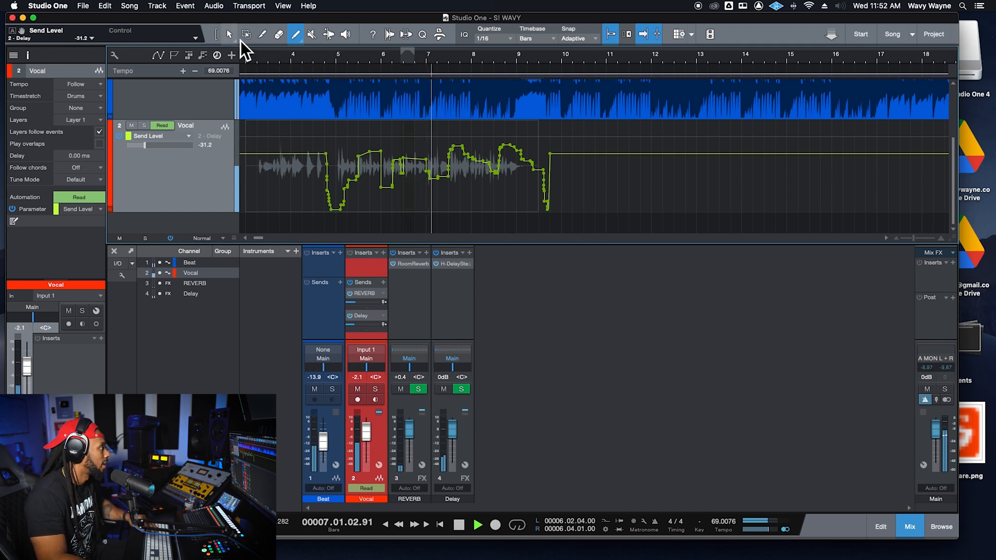
click(227, 34)
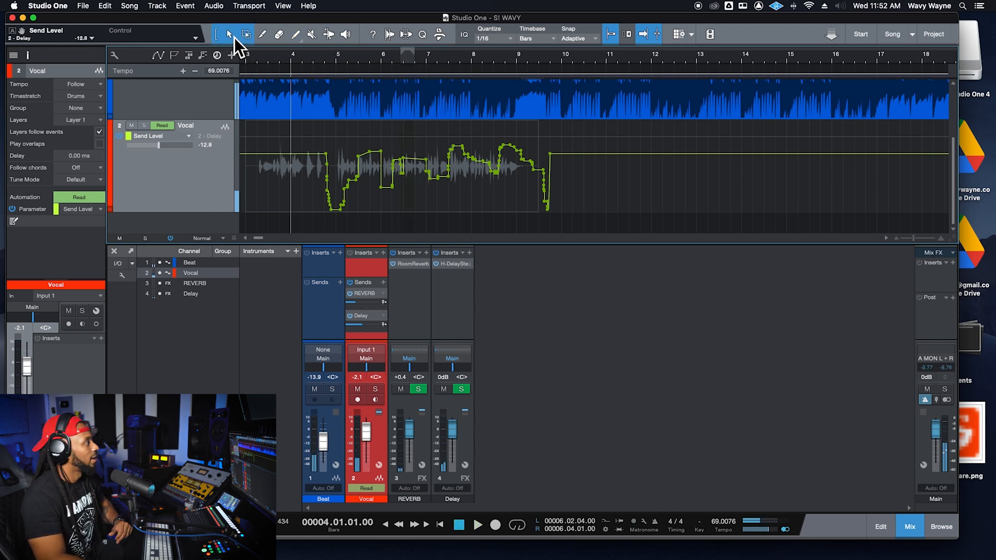
mouse_move(603, 156)
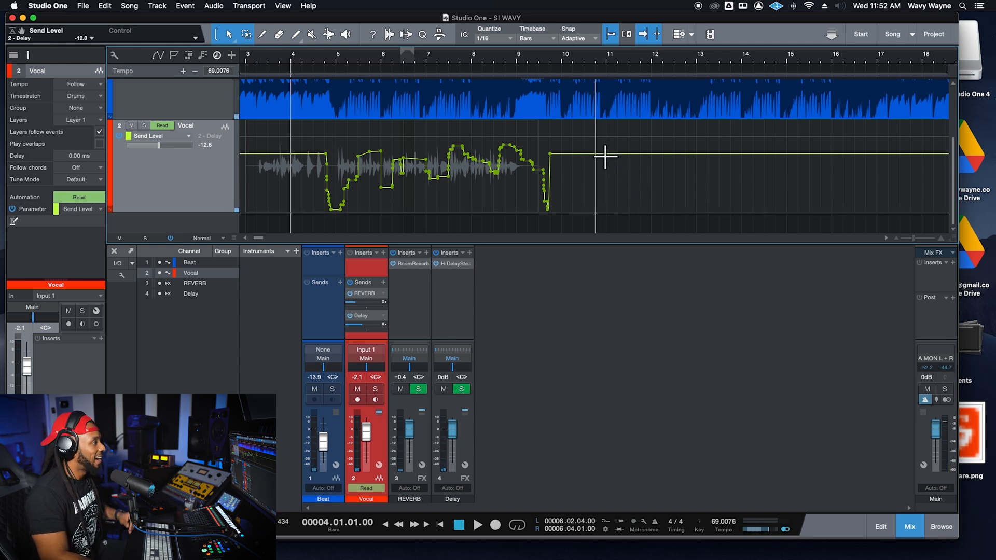